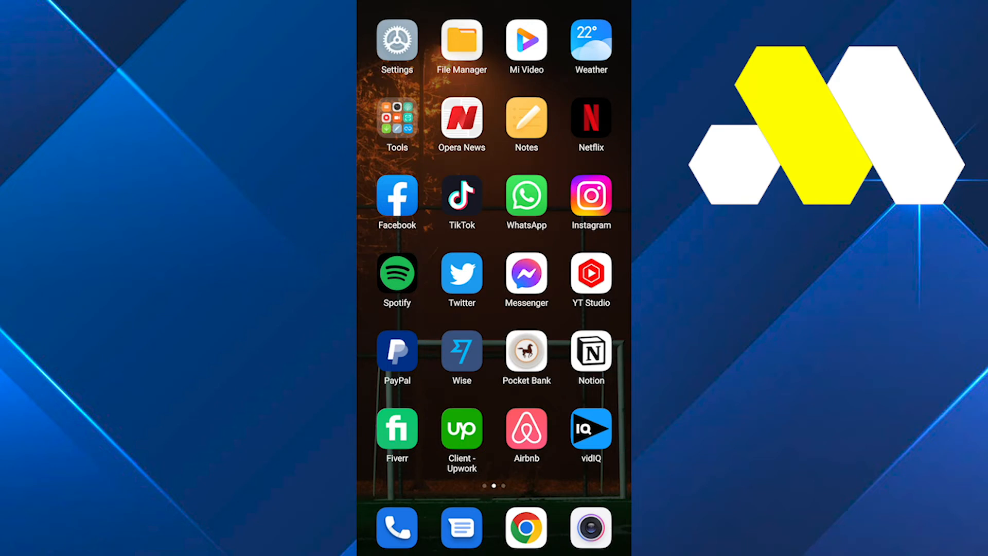
Launch Facebook and scroll down the news feed past reels, suggestions and posts.
{"action": "left_click", "coordinate": [396, 196]}
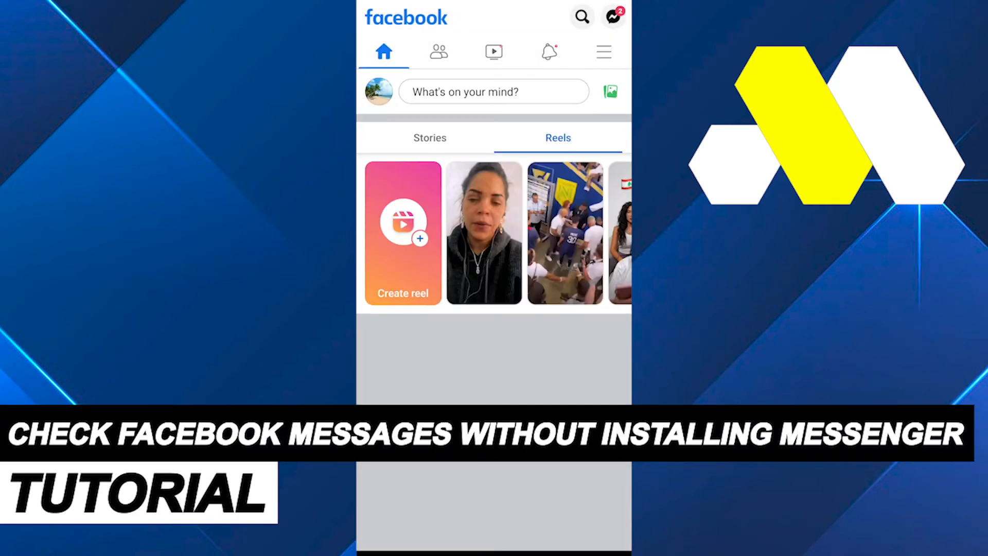
{"action": "scroll", "scroll_direction": "down", "scroll_amount": 3}
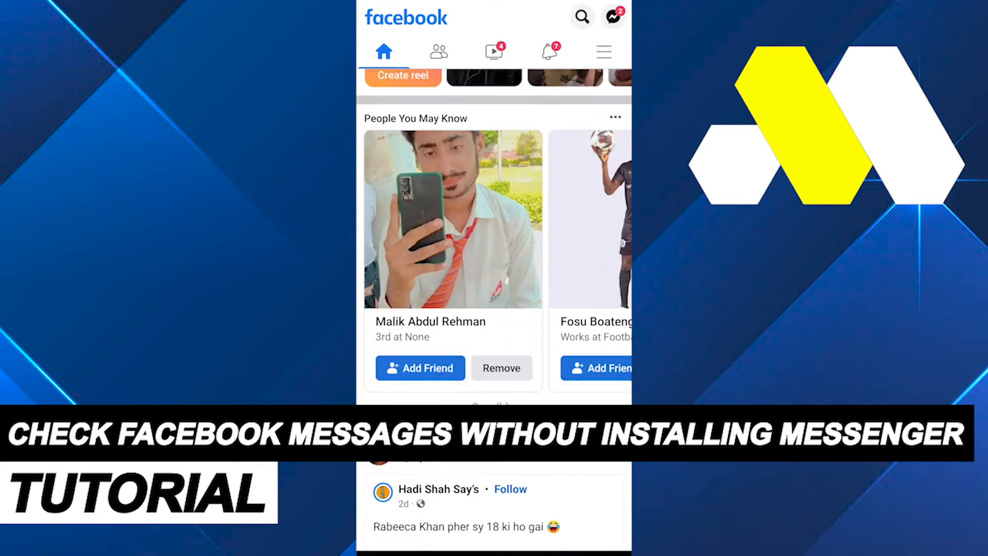
{"action": "scroll", "scroll_direction": "down", "scroll_amount": 3}
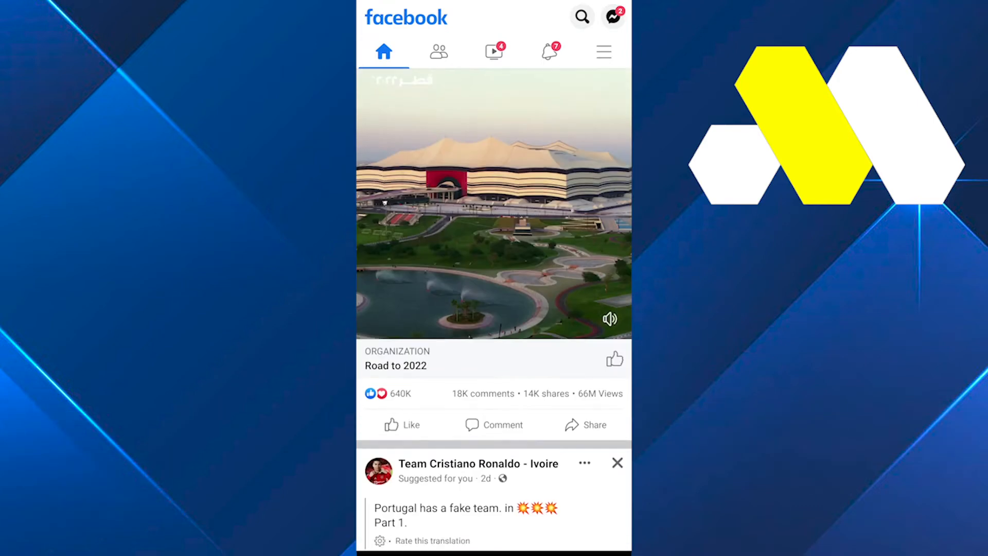
{"action": "scroll", "scroll_direction": "down", "scroll_amount": 3}
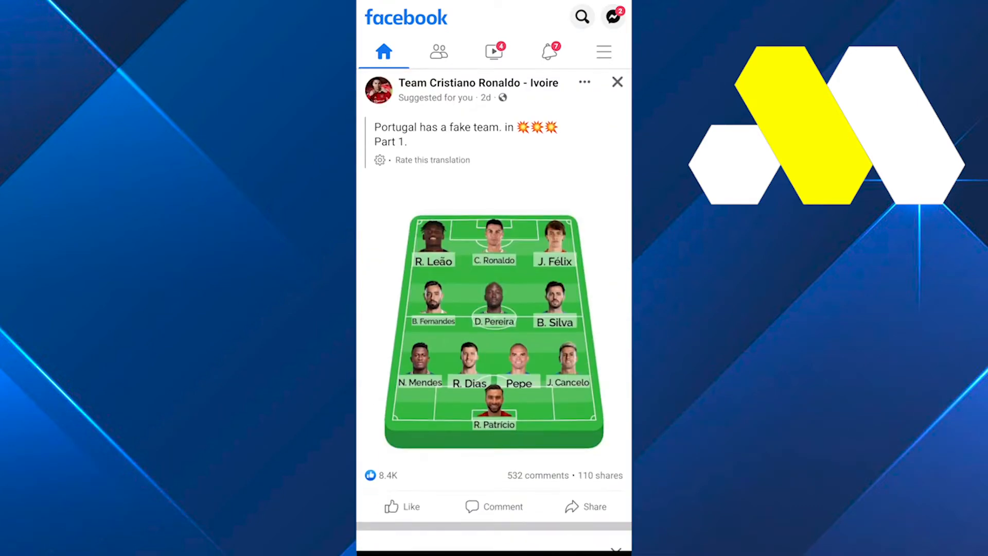
{"action": "scroll", "scroll_direction": "down", "scroll_amount": 3}
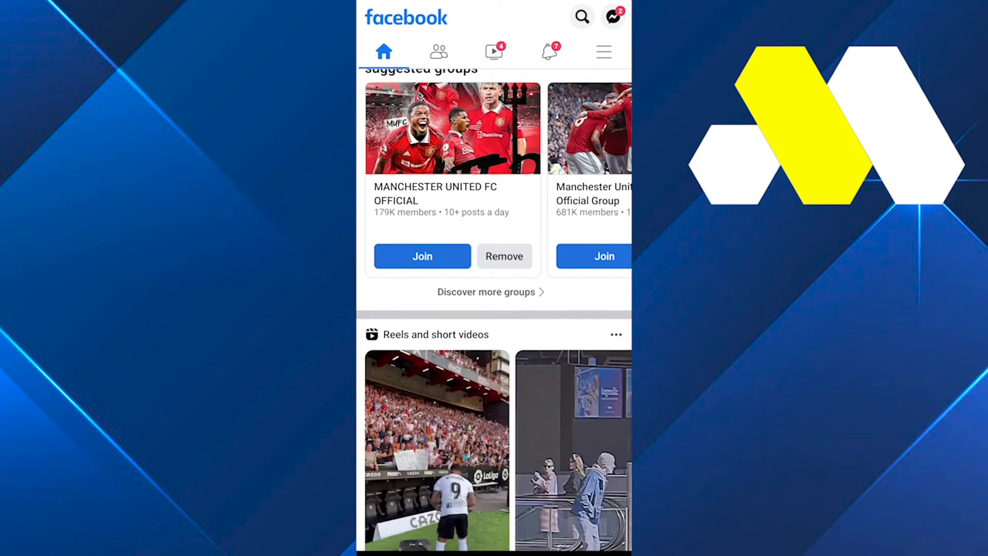
{"action": "scroll", "scroll_direction": "down", "scroll_amount": 3}
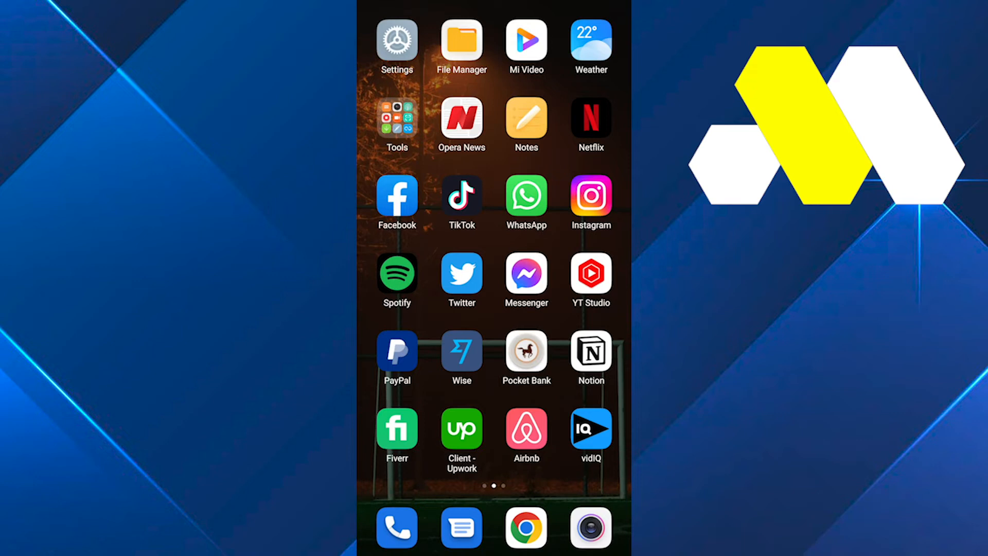
Launch Facebook Lite from the home screen and let its news feed load.
{"action": "scroll", "scroll_direction": "left", "scroll_amount": 3}
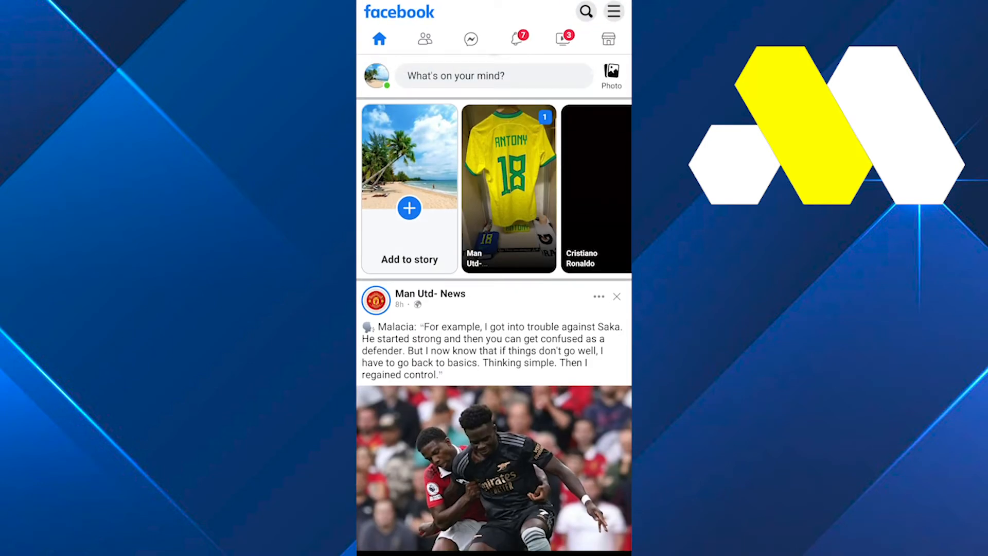
{"action": "left_click", "coordinate": [469, 39]}
{"action": "type", "text": "m."}
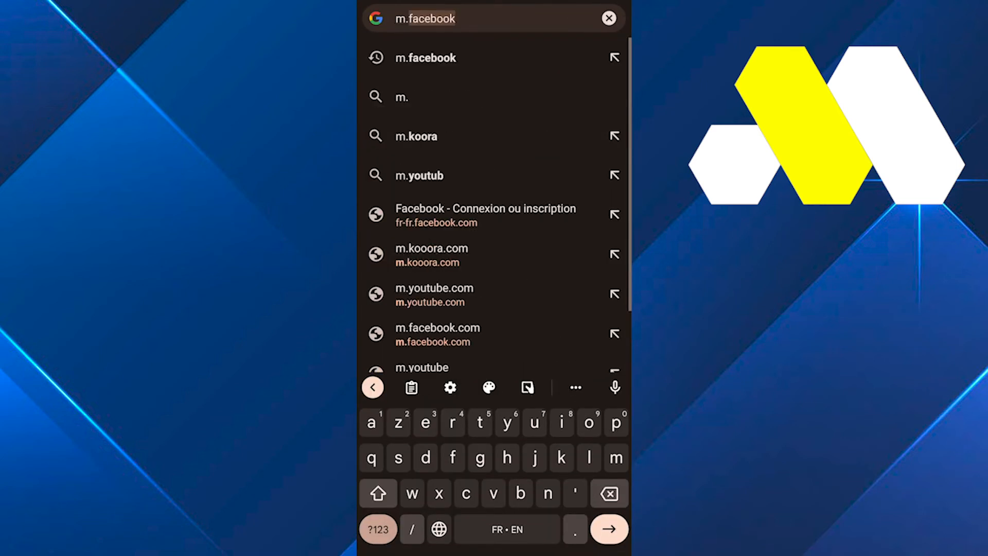
Enter 'fac' in Chrome's address bar to reach the m.facebook.com suggestion.
{"action": "type", "text": "fac"}
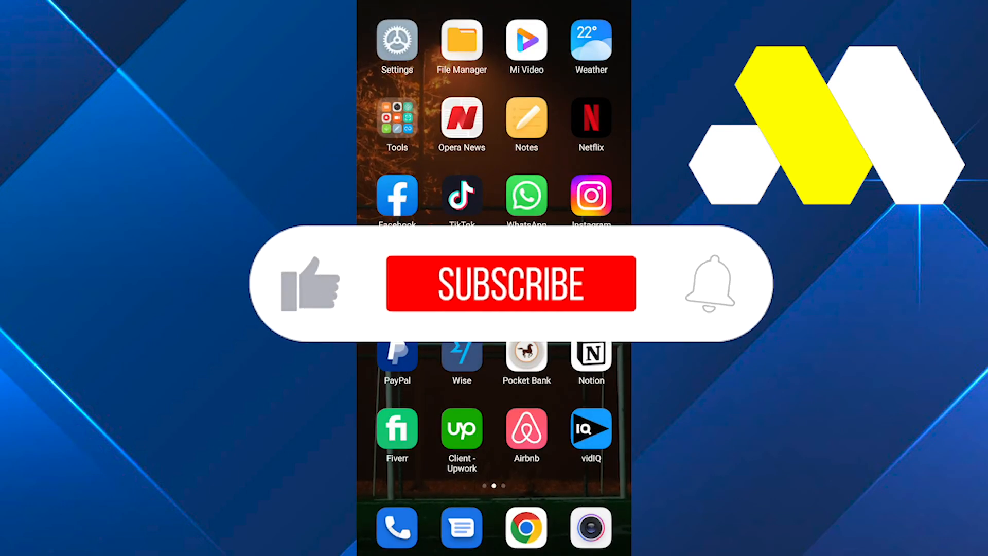
{"action": "left_click", "coordinate": [510, 284]}
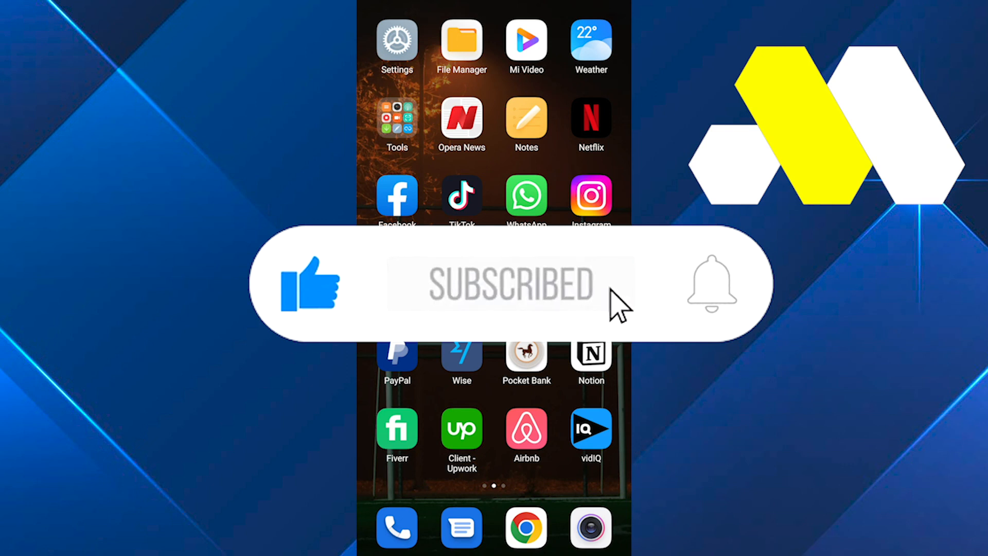
{"action": "left_click", "coordinate": [711, 284]}
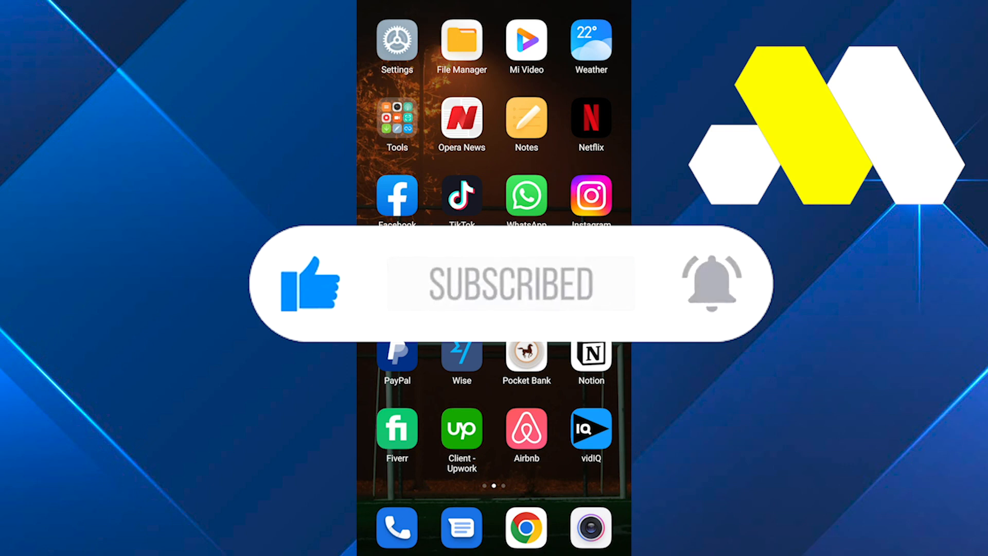